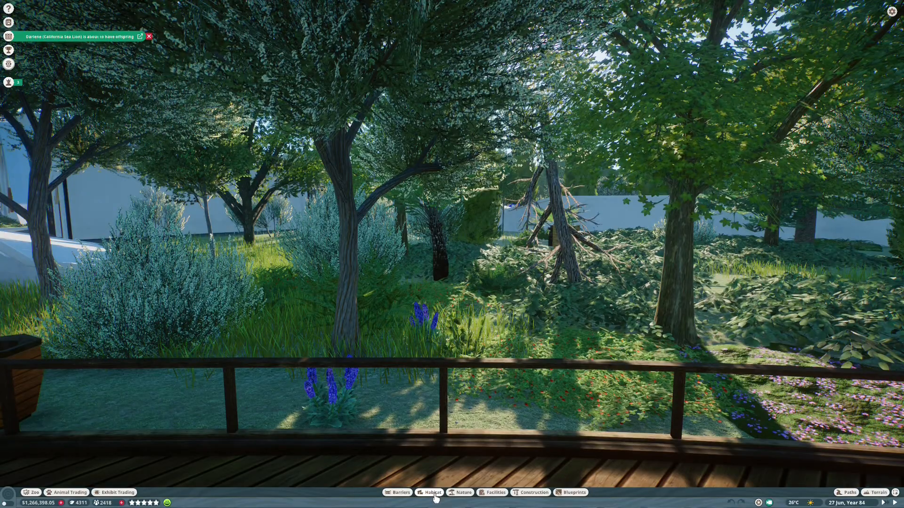
Place the plain exhibit box behind the boardwalk railing and start adding a tree trunk.
click(493, 492)
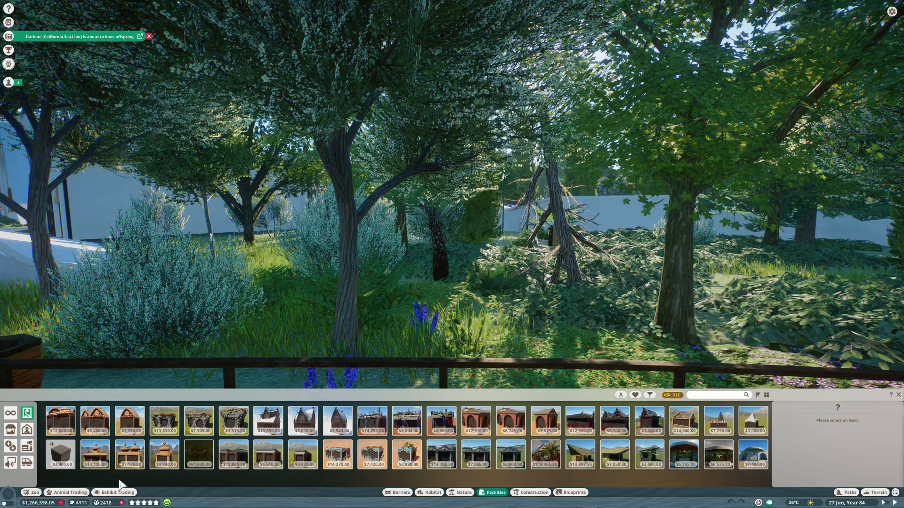
click(60, 454)
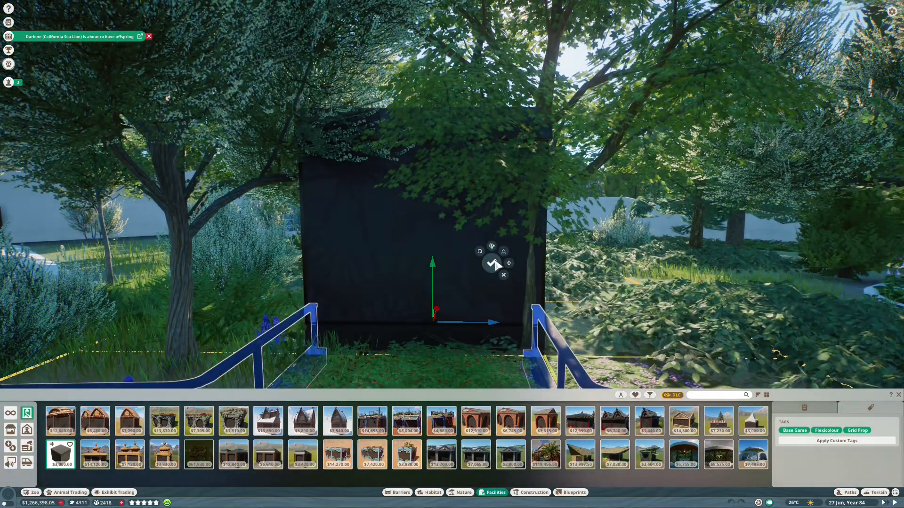
click(490, 263)
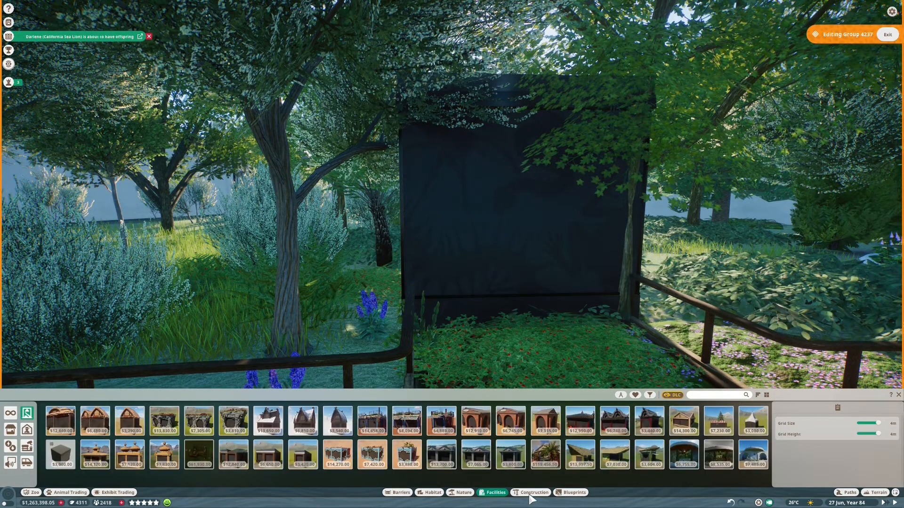
click(534, 492)
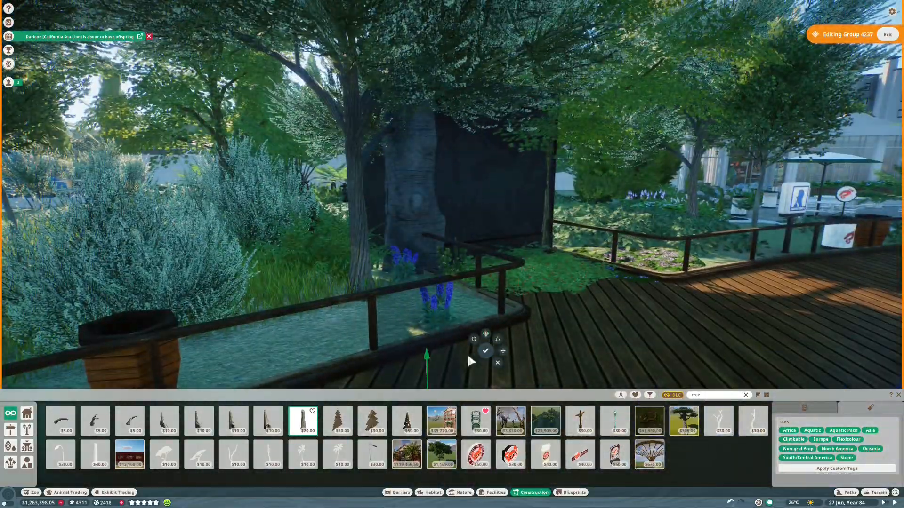
Colour the tree trunk with a previously used brown swatch.
click(485, 350)
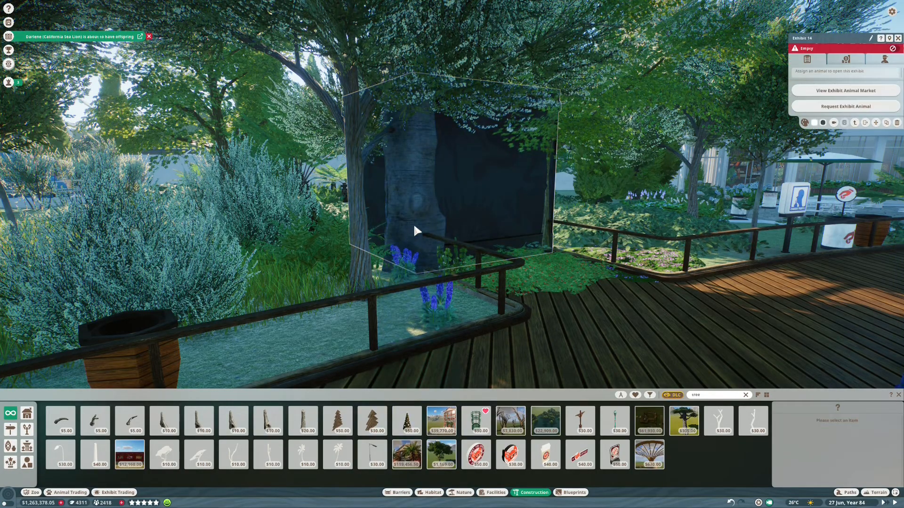
click(444, 172)
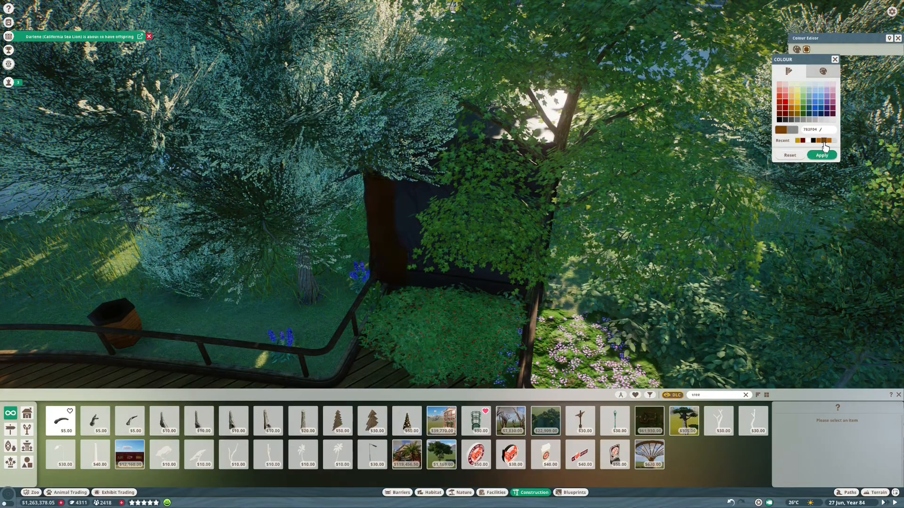
click(822, 71)
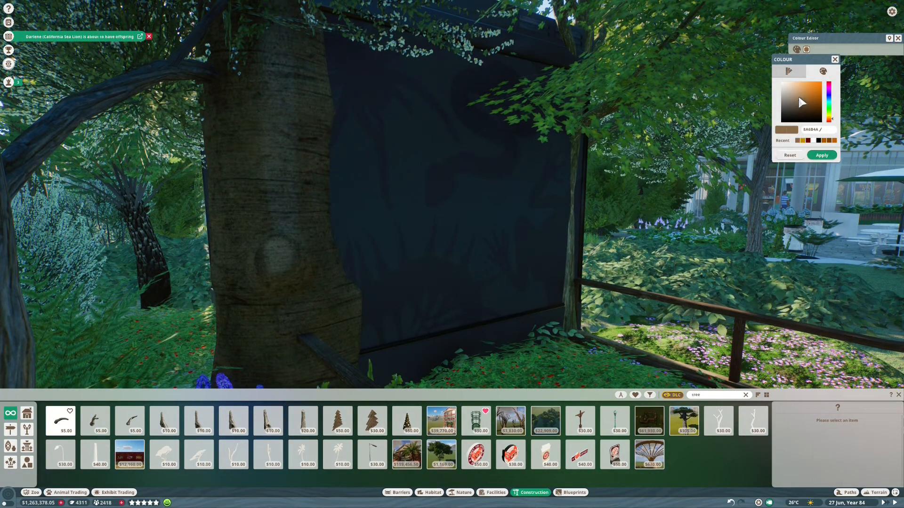
click(795, 100)
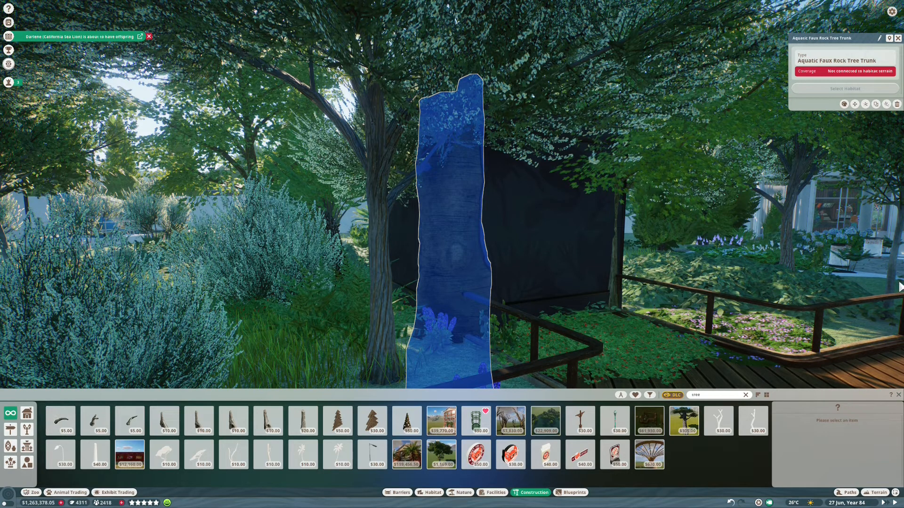
Search the exhibit animal market for 'Fire Salamander'.
click(119, 493)
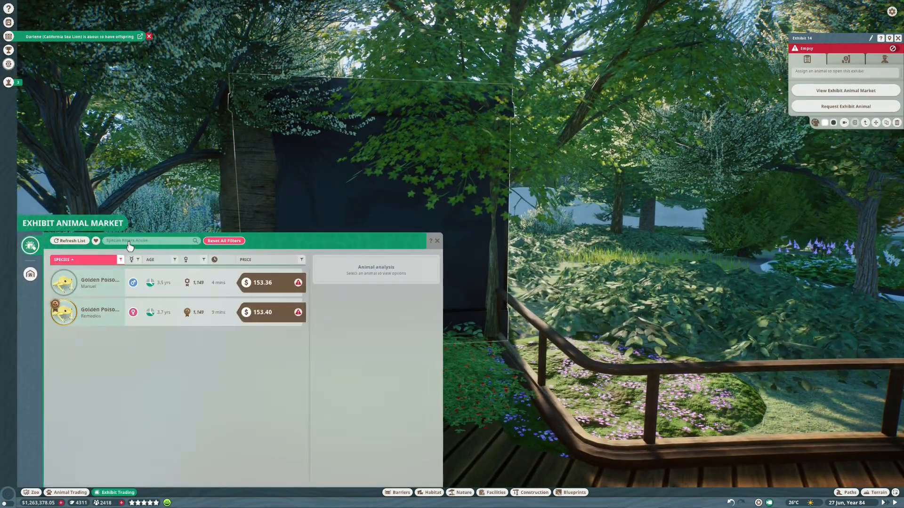
text(Fire Salamander)
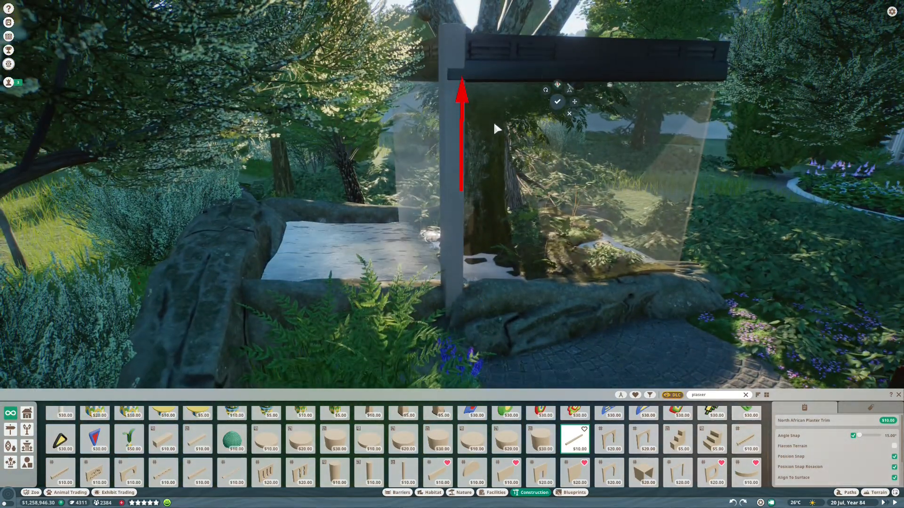
Place a North African Plaster Trim post at the exhibit corner and dismiss the info panel.
click(557, 101)
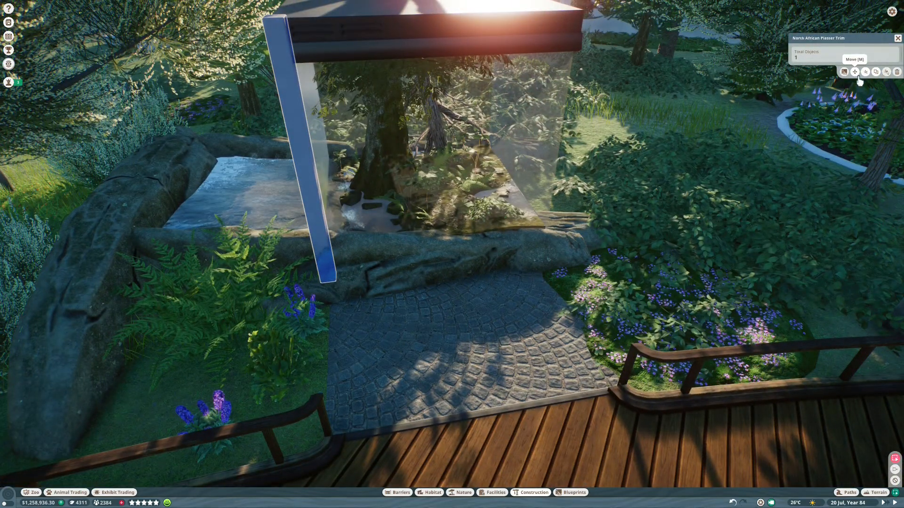
mouse_move(694, 189)
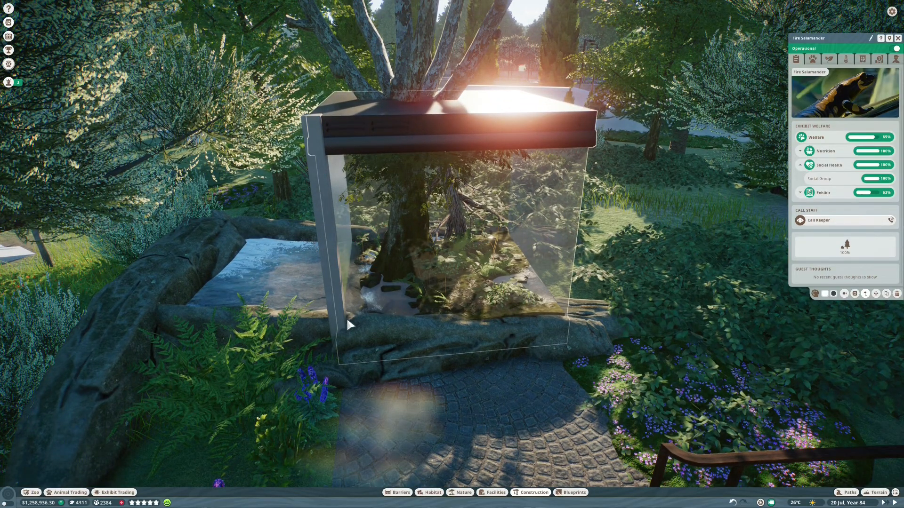
click(352, 325)
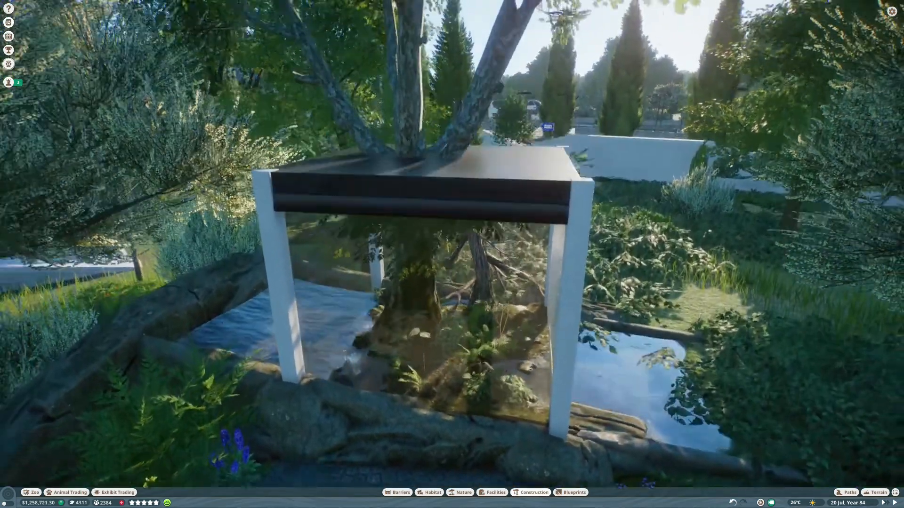
Pick the North African Plaster Wall Trim Large piece from Construction.
click(533, 493)
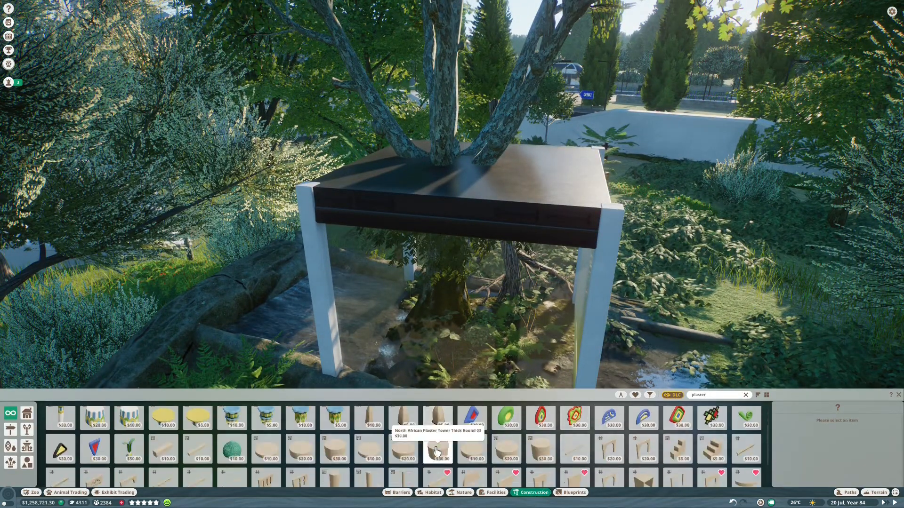
click(438, 449)
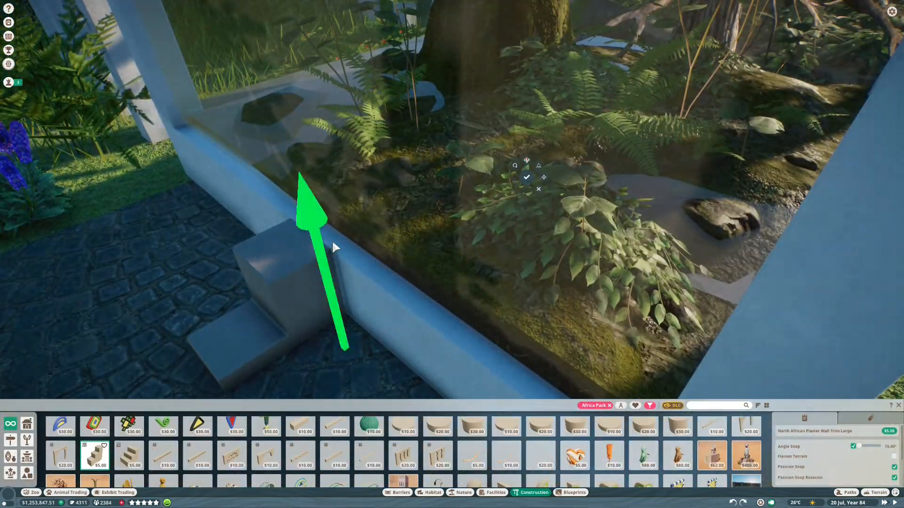
Drag white plaster trim along the exhibit's glass base.
drag(336, 248, 360, 212)
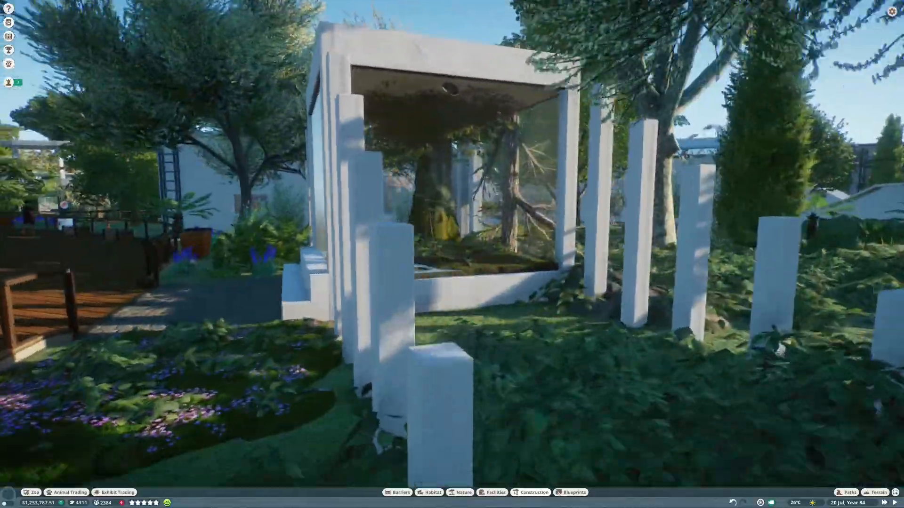
Select Bramble Bush 01 from the European temperate plants.
click(462, 492)
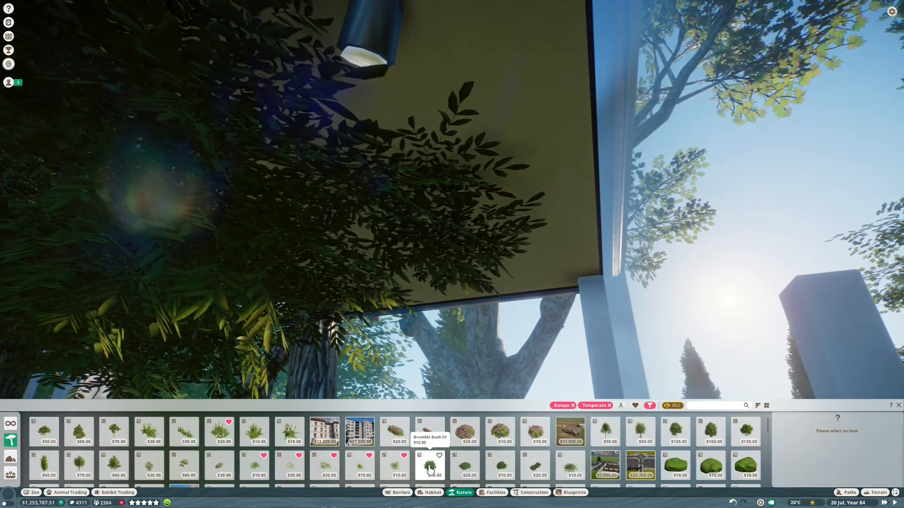
click(430, 466)
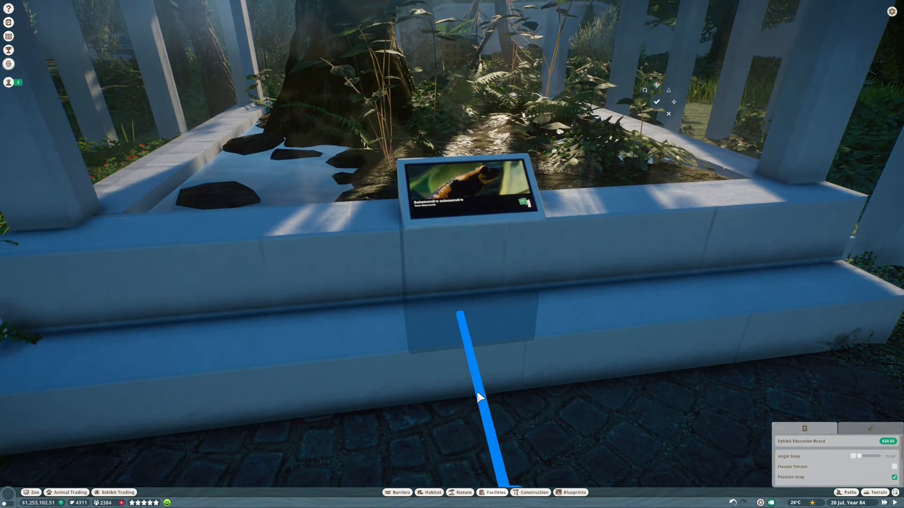
Confirm the education board, then apply a chosen colour to the plinth's grunge decal.
click(463, 492)
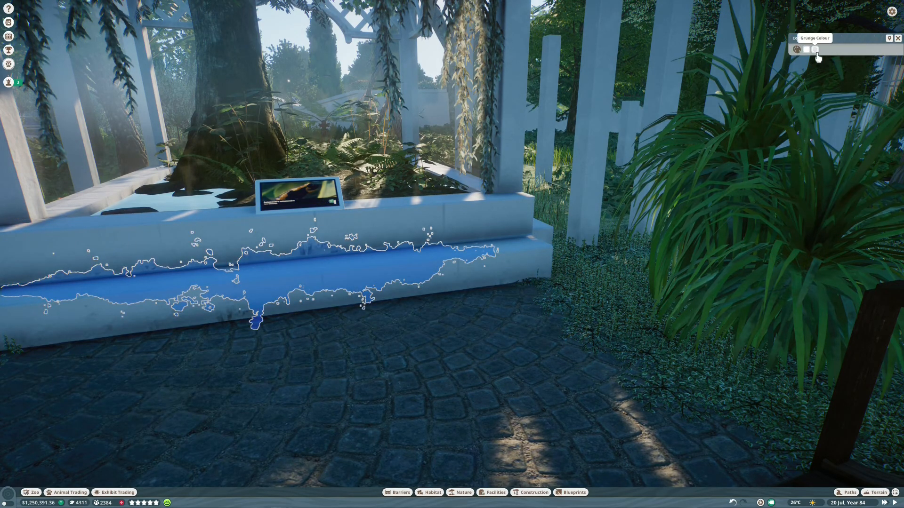
click(797, 49)
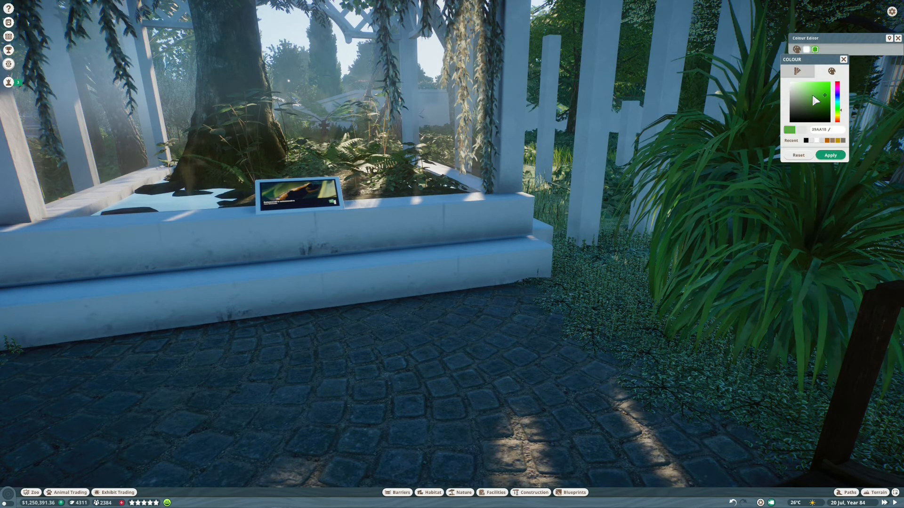
click(843, 60)
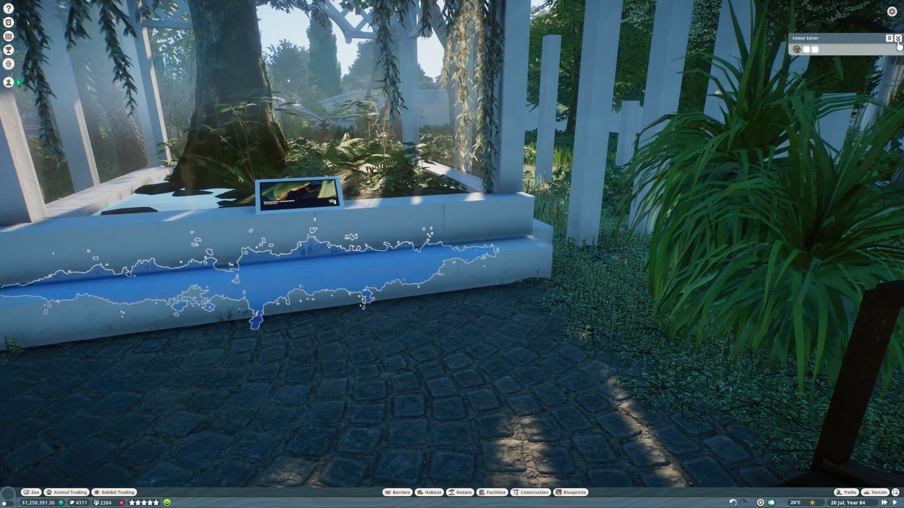